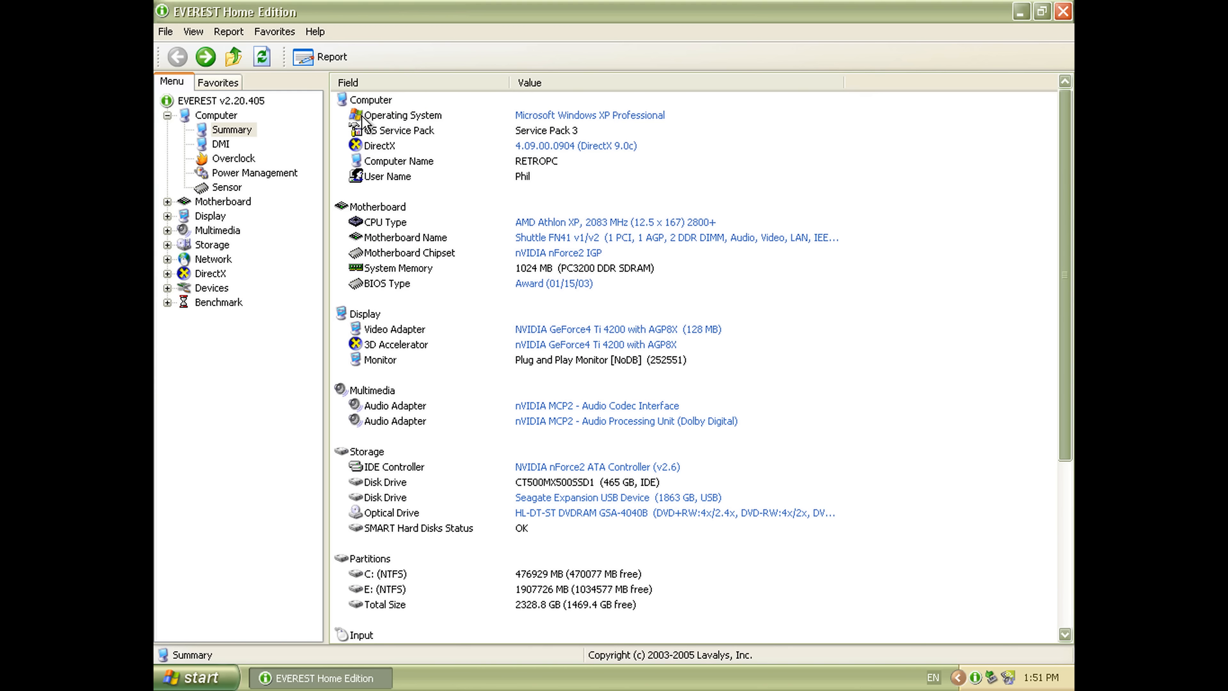
{"action": "mouse_move", "coordinate": [549, 227]}
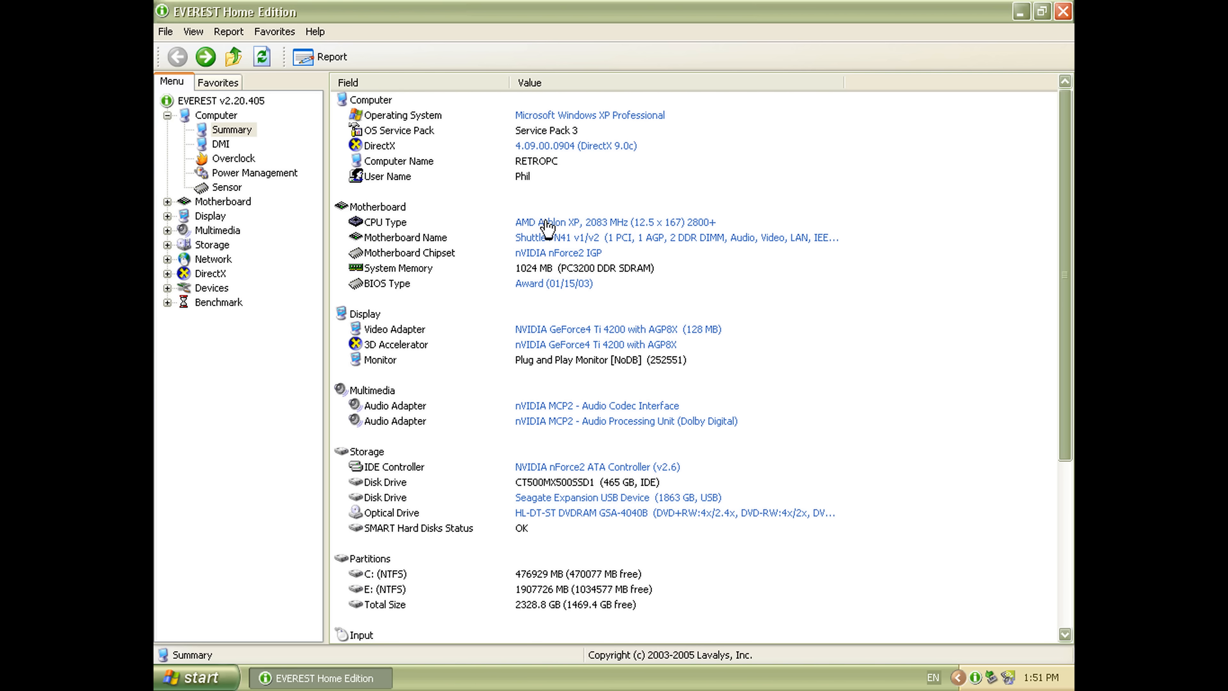
{"action": "mouse_move", "coordinate": [672, 234]}
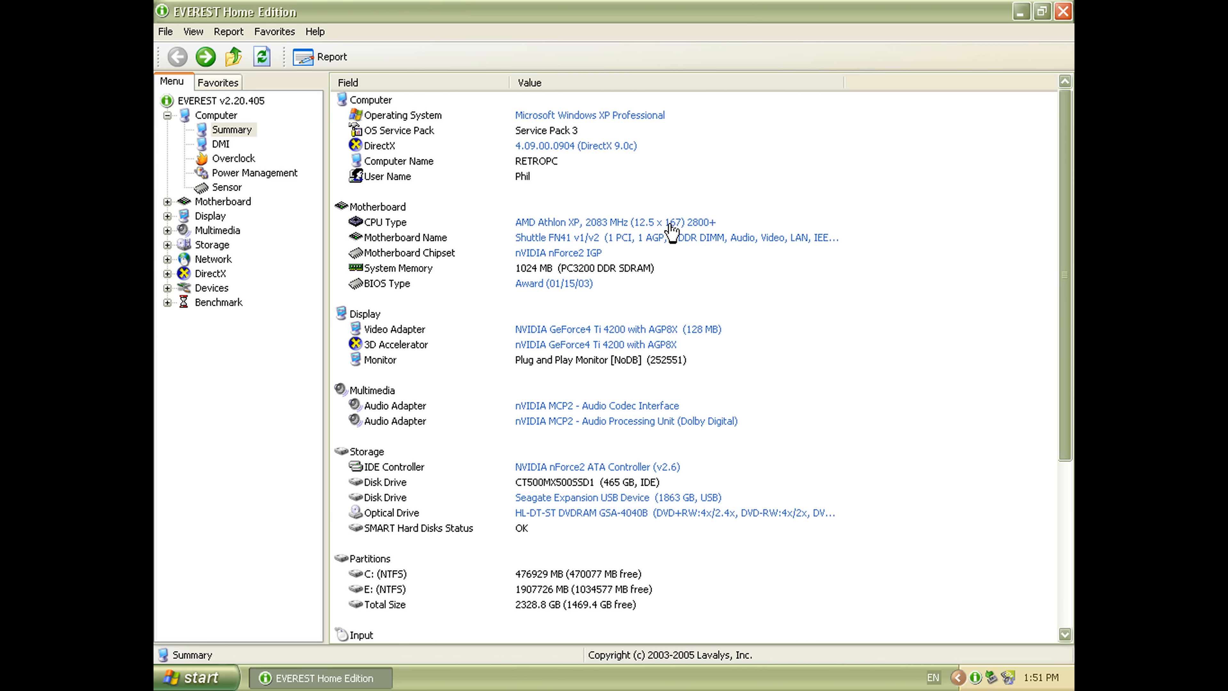
{"action": "mouse_move", "coordinate": [582, 243]}
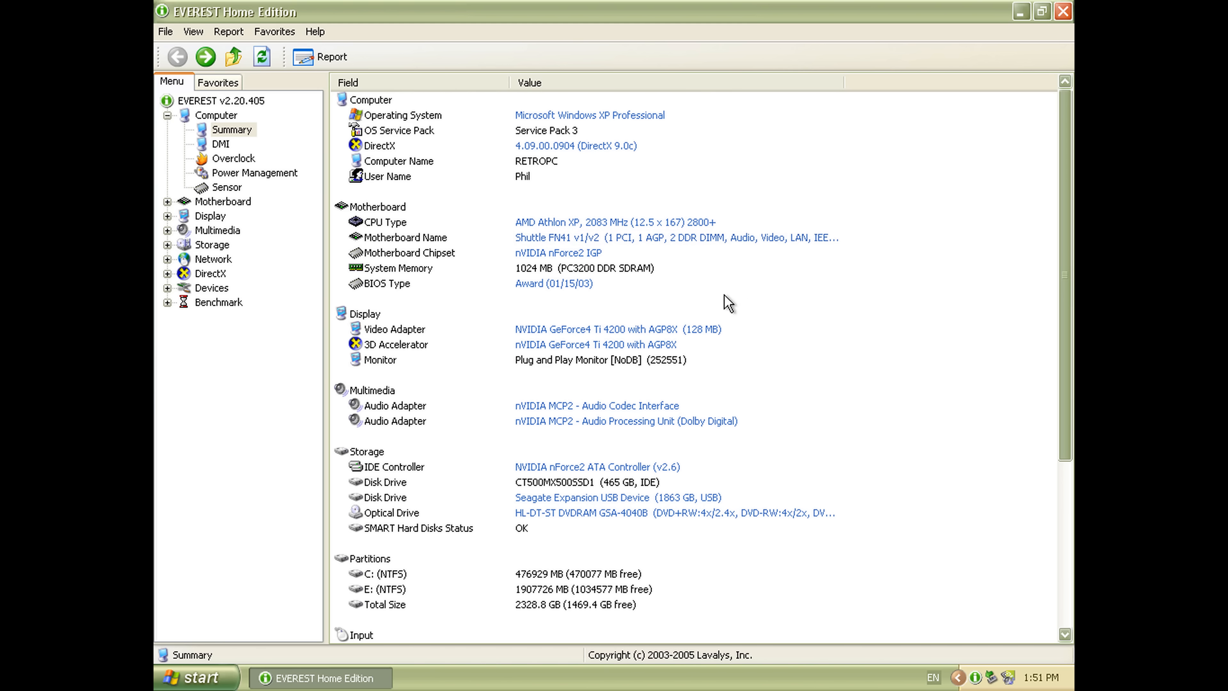
{"action": "mouse_move", "coordinate": [476, 313]}
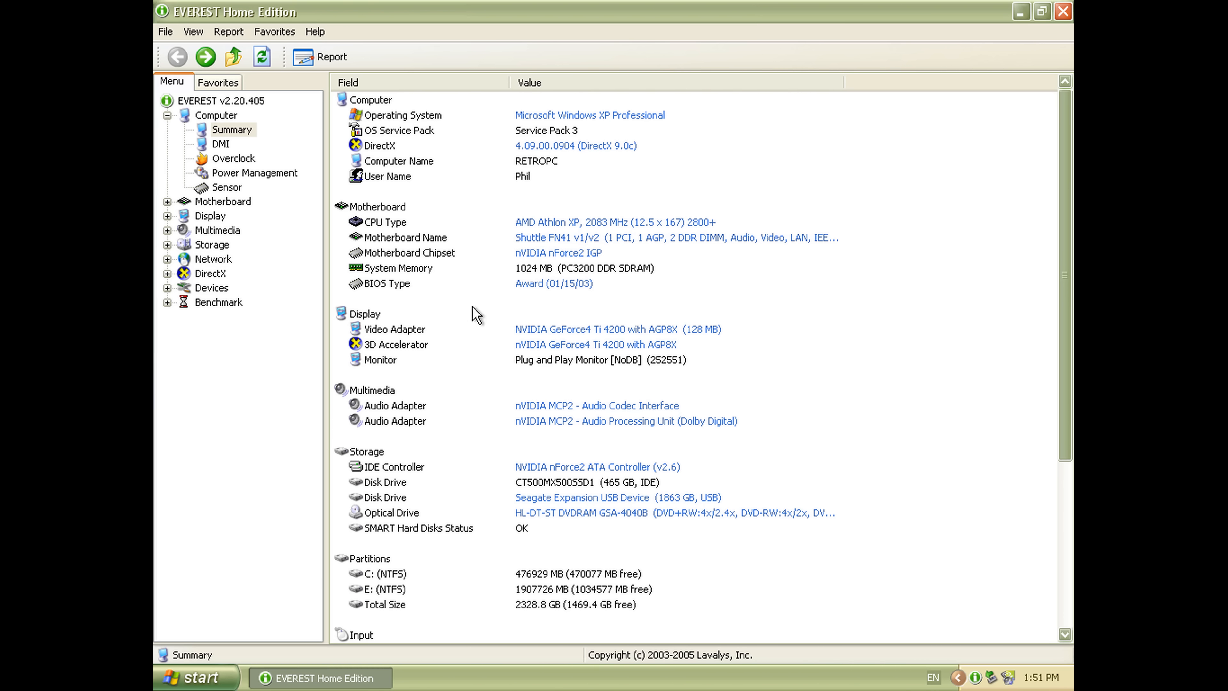
{"action": "mouse_move", "coordinate": [663, 369]}
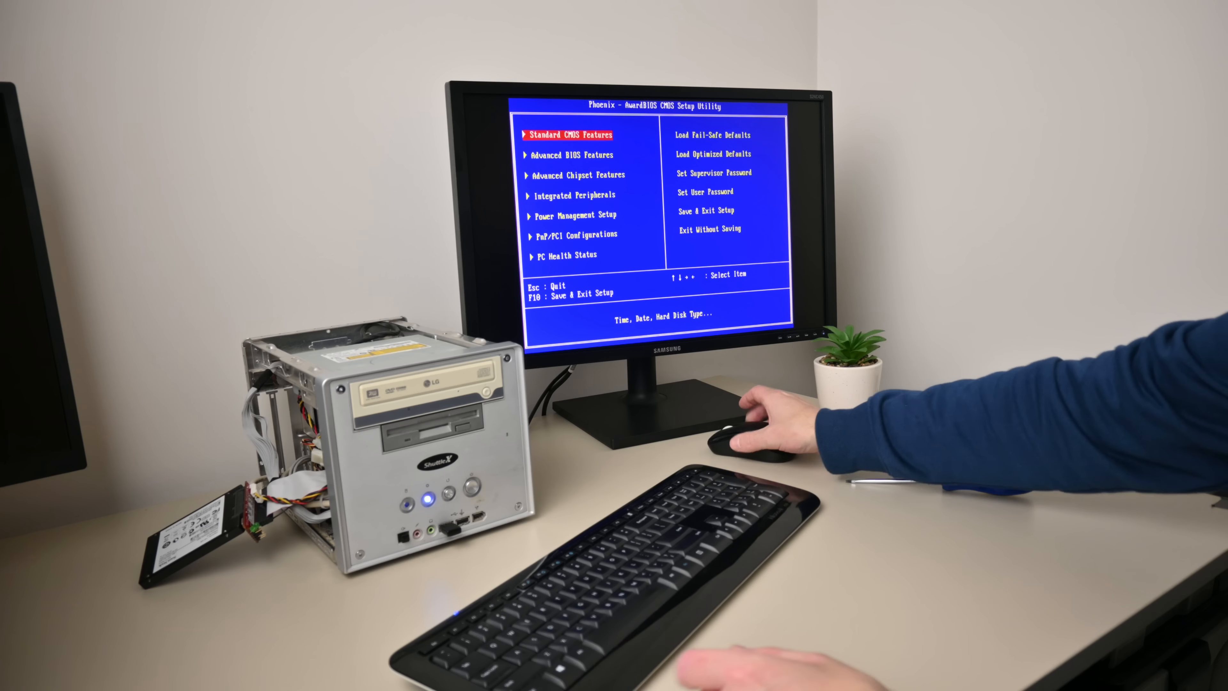
- Set First Boot Device to CDROM in Advanced BIOS Features, then begin XP Setup on the unpartitioned space
{"action": "key", "text": "enter"}
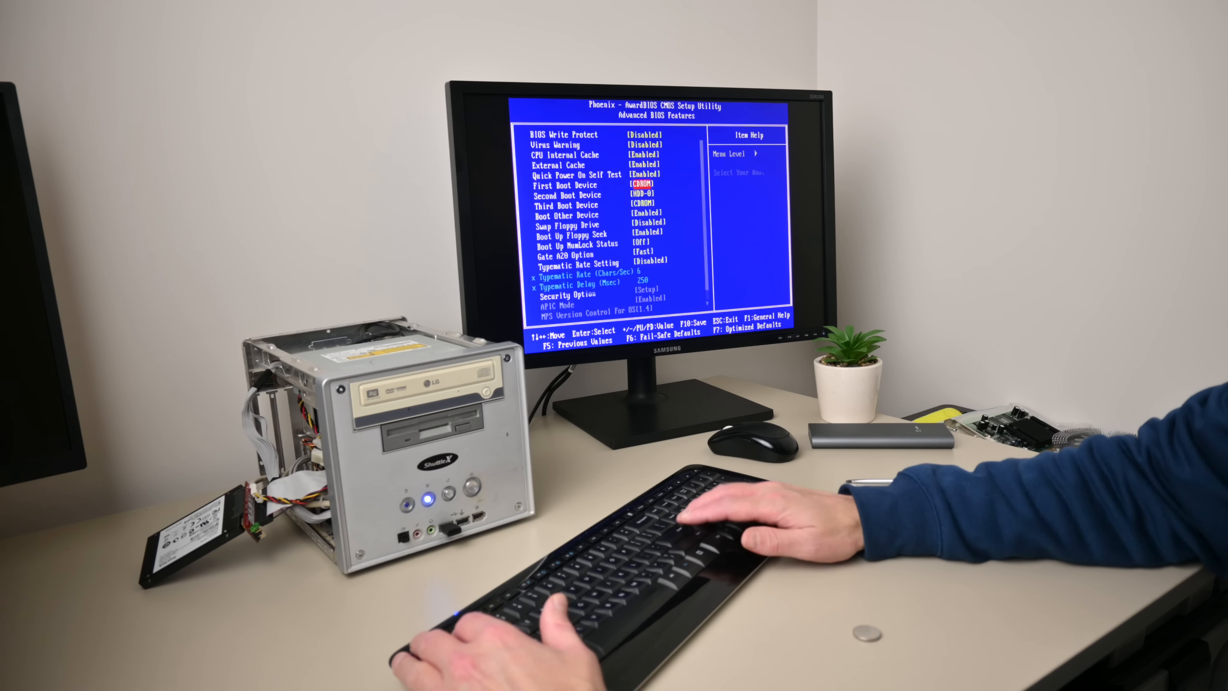
{"action": "key", "text": "enter"}
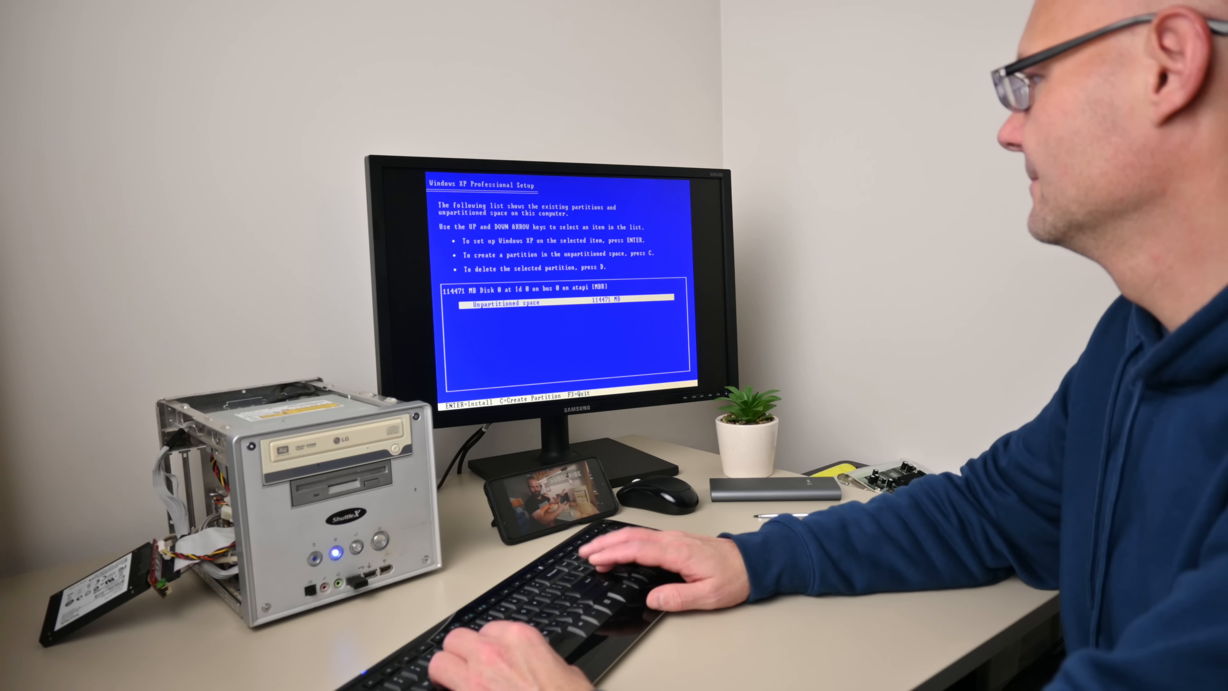
{"action": "key", "text": "enter"}
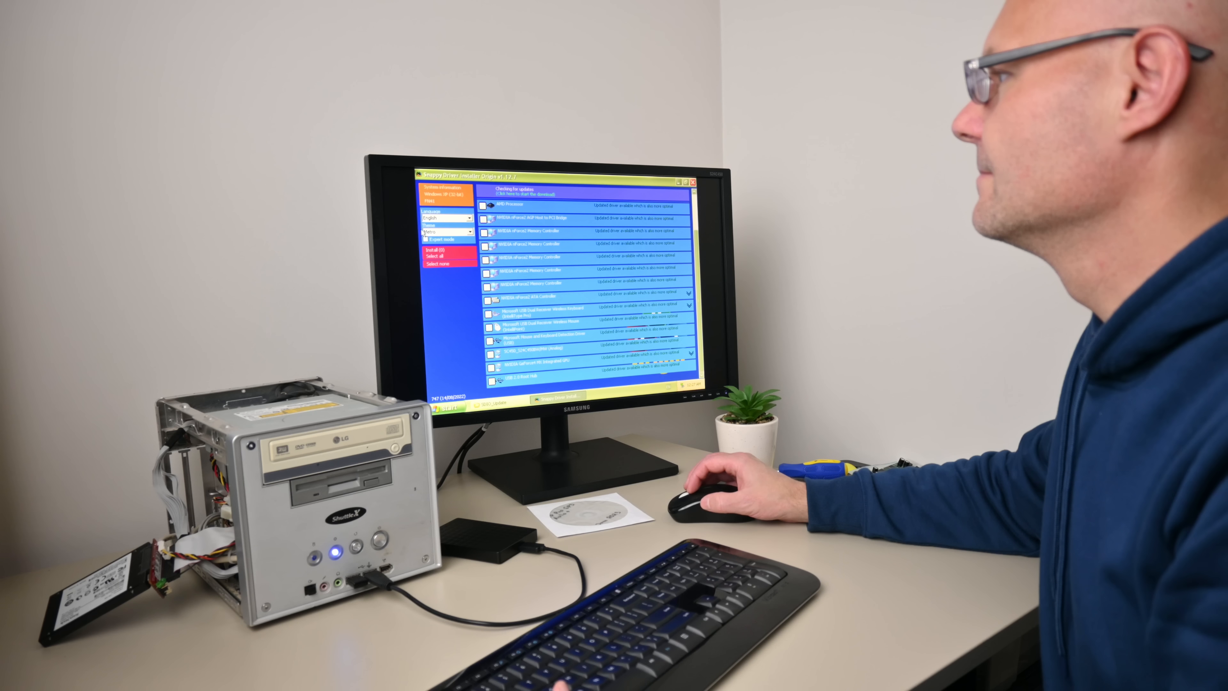
- Select all listed driver updates, including the nForce drivers, and start installing them
{"action": "left_click", "coordinate": [437, 257]}
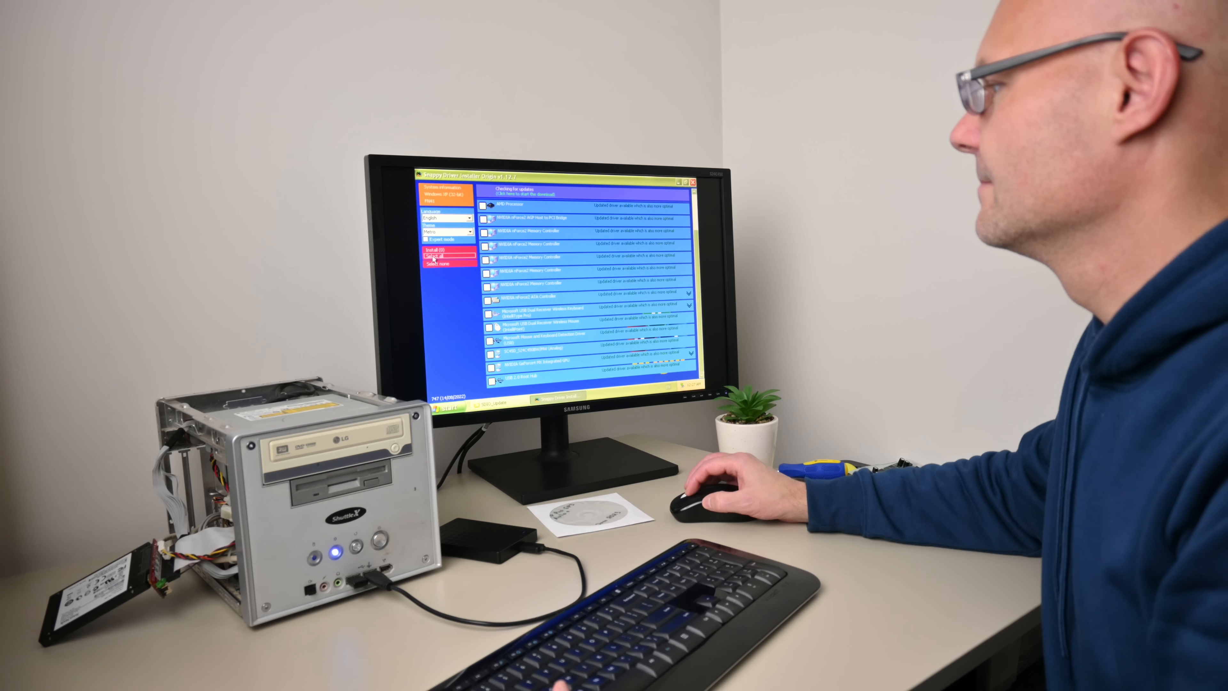
{"action": "left_click", "coordinate": [439, 256]}
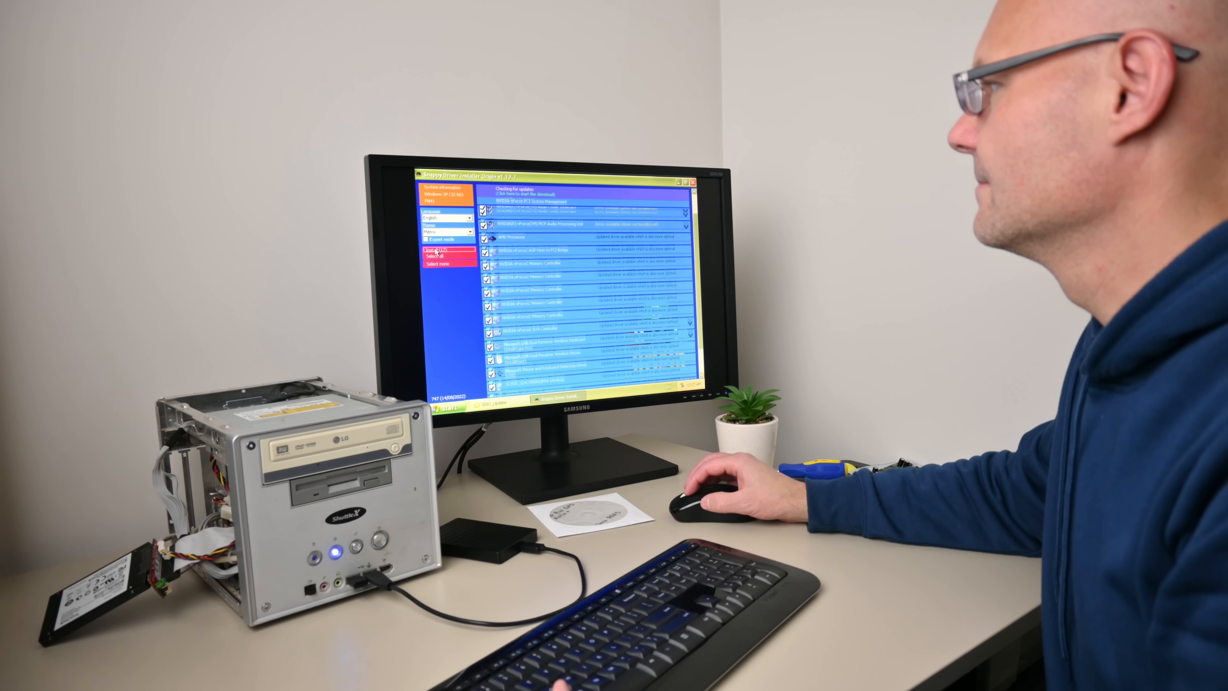
{"action": "left_click", "coordinate": [436, 248]}
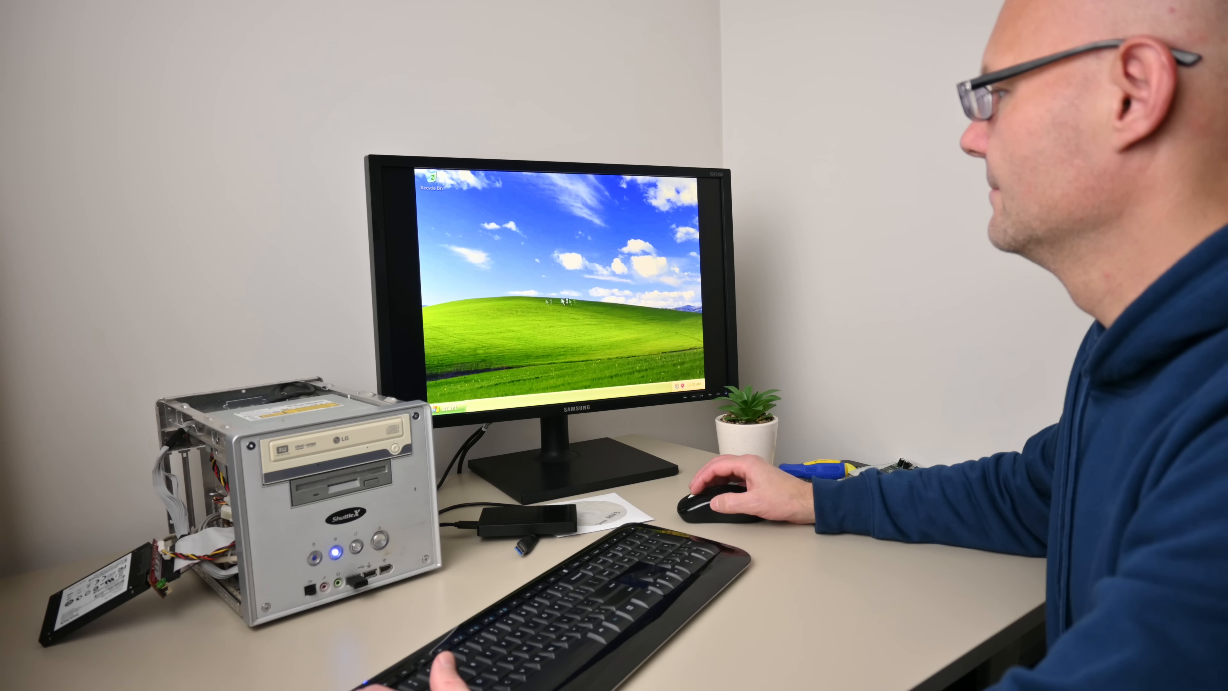
- View and dismiss the Windows Security Center status overview
{"action": "left_click", "coordinate": [430, 404]}
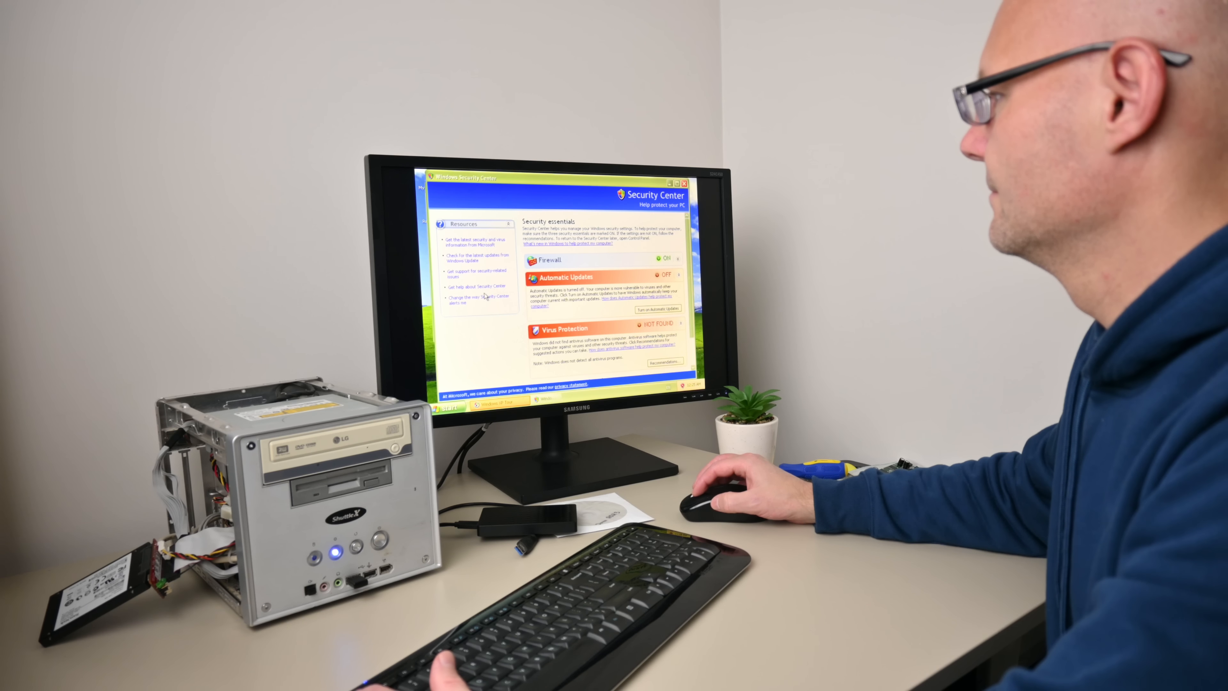
{"action": "left_click", "coordinate": [478, 298]}
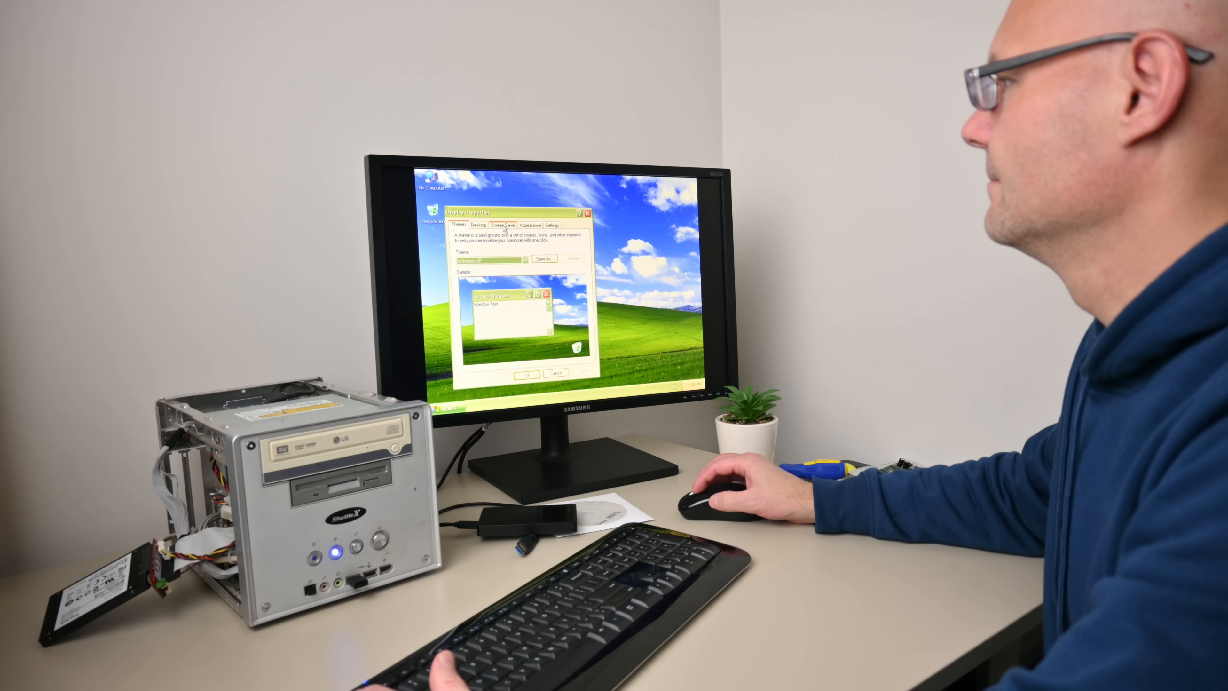
- Apply the blue Windows XP Professional wallpaper from Display Properties' Desktop settings
{"action": "left_click", "coordinate": [524, 259]}
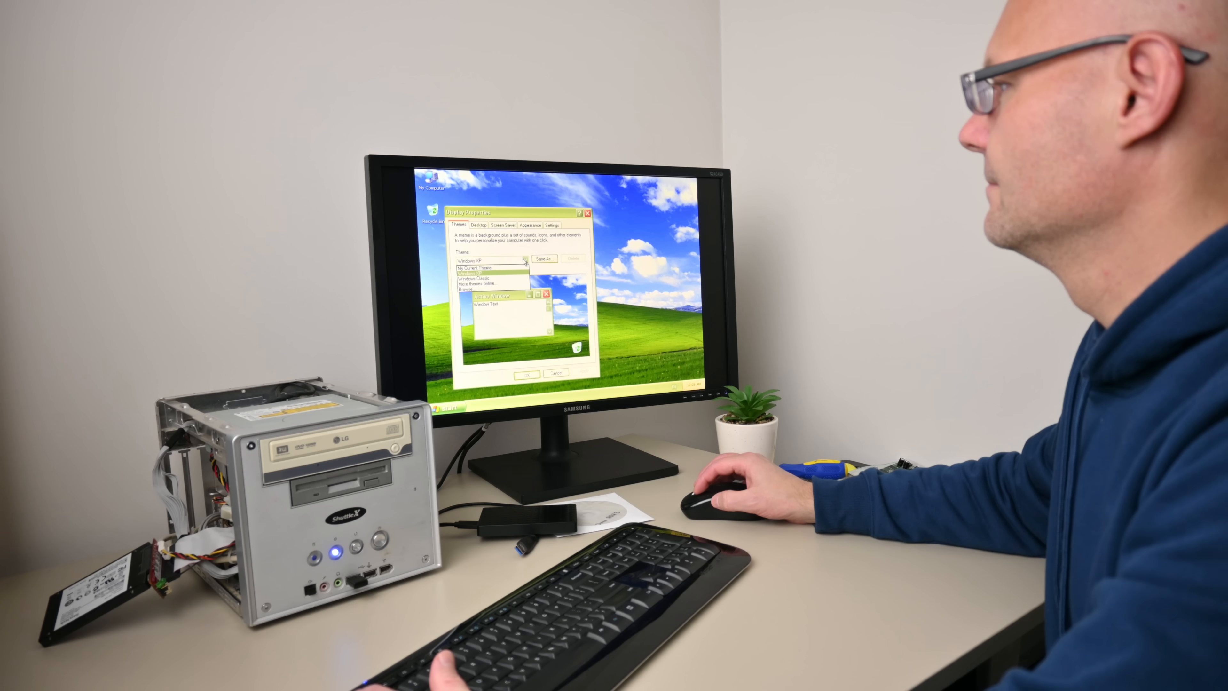
{"action": "left_click", "coordinate": [476, 225]}
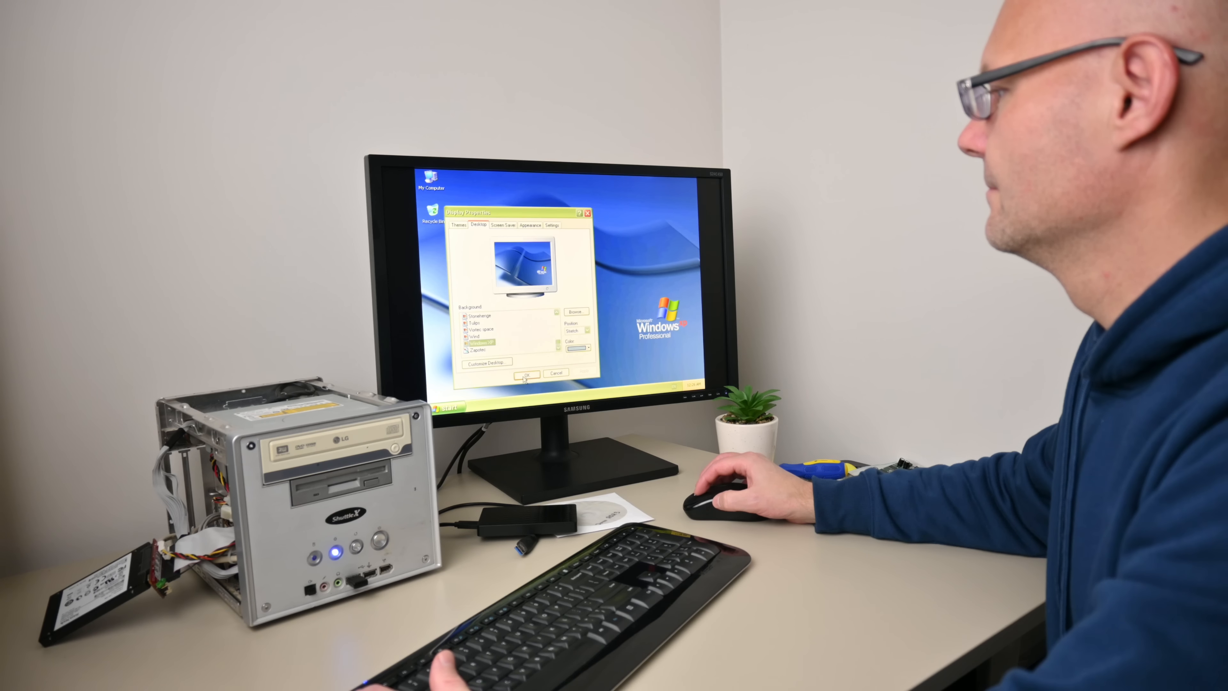
{"action": "left_click", "coordinate": [503, 226]}
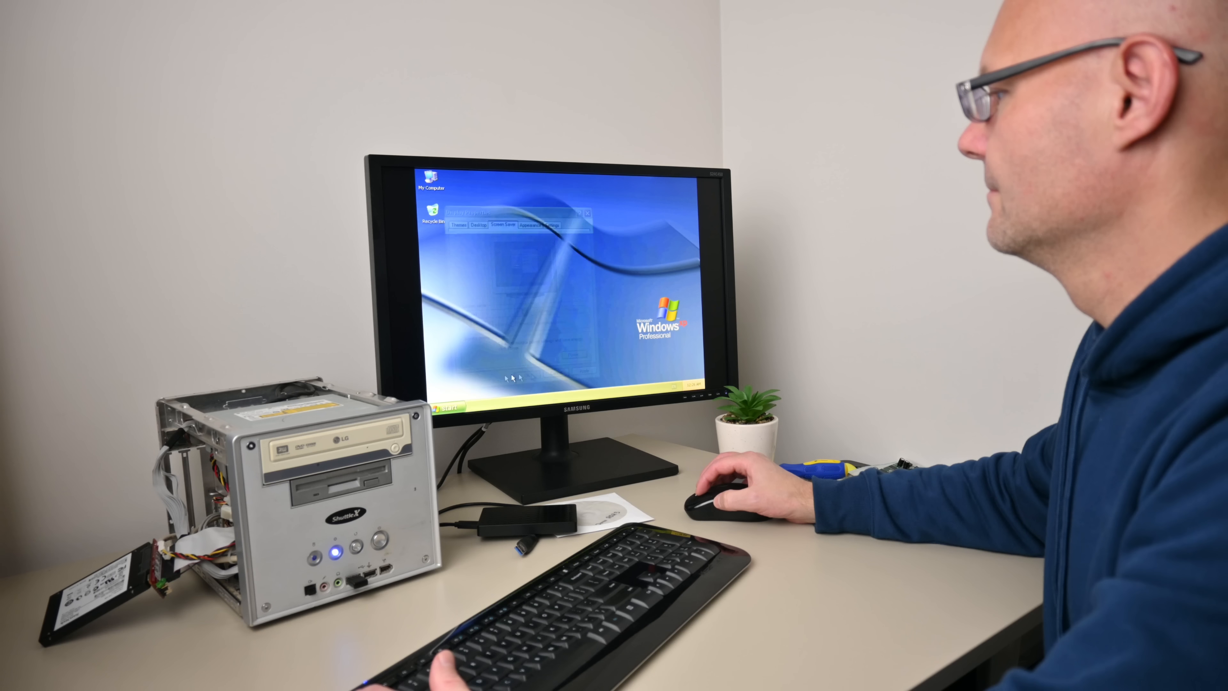
{"action": "left_click", "coordinate": [446, 407]}
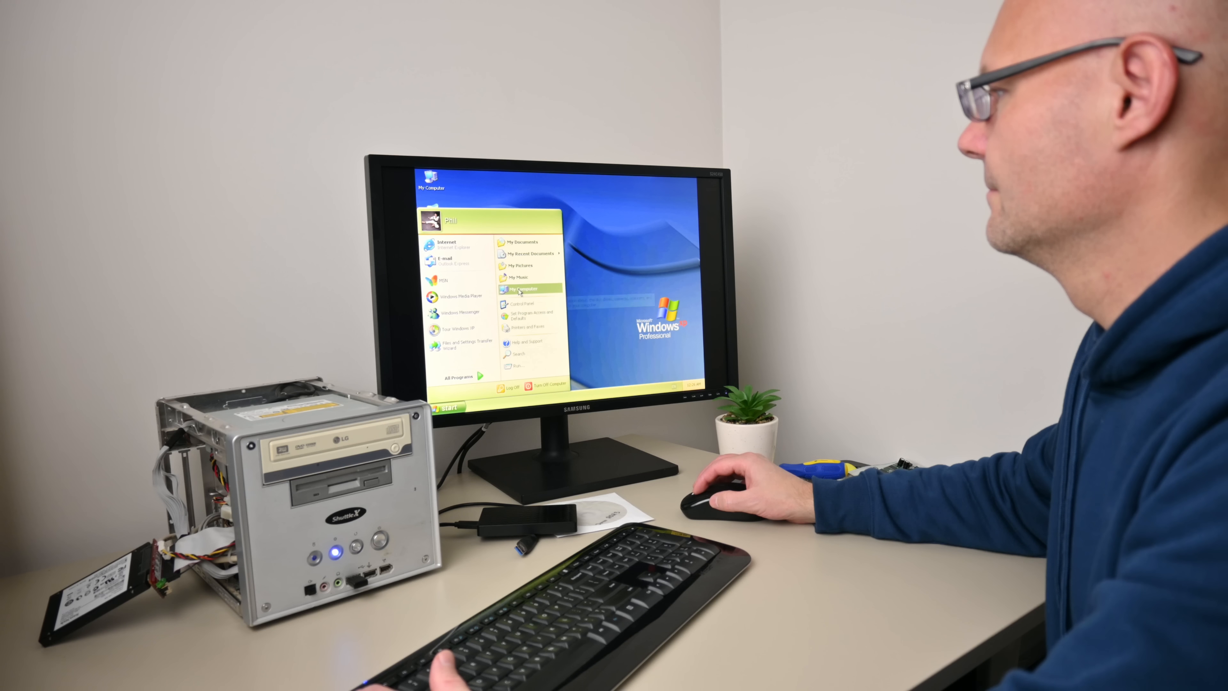
- Bring up the right-click actions for My Computer in the Start menu
{"action": "right_click", "coordinate": [524, 289]}
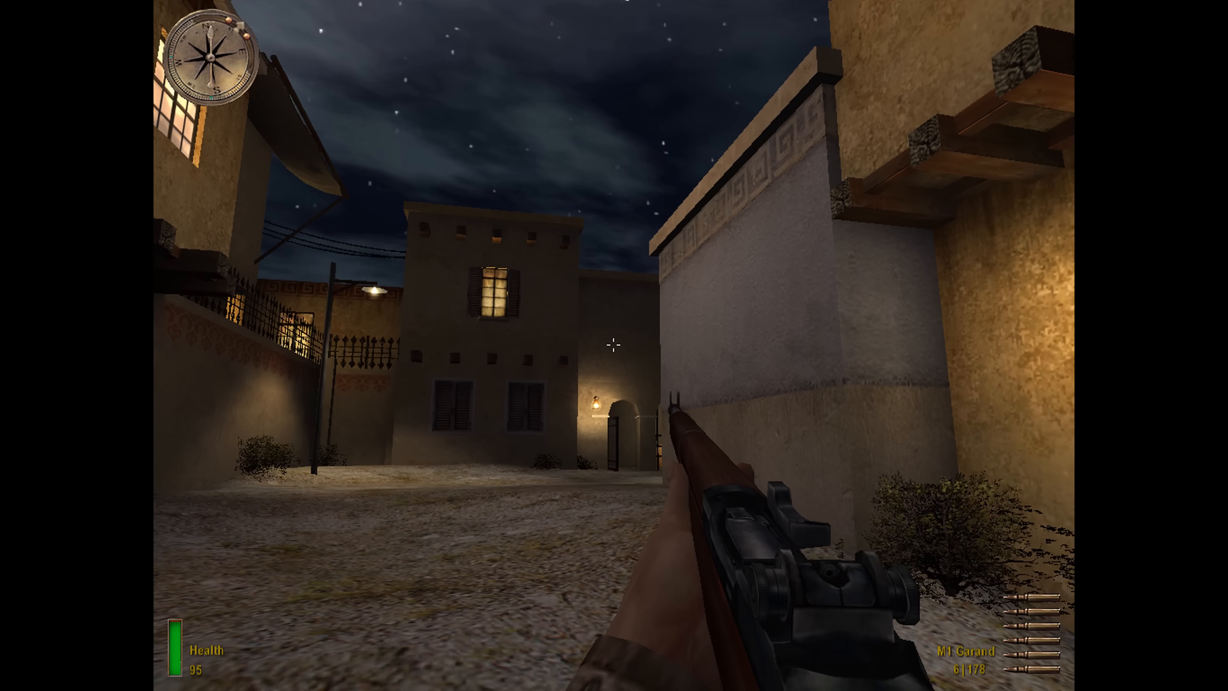
{"action": "mouse_move", "coordinate": [614, 346]}
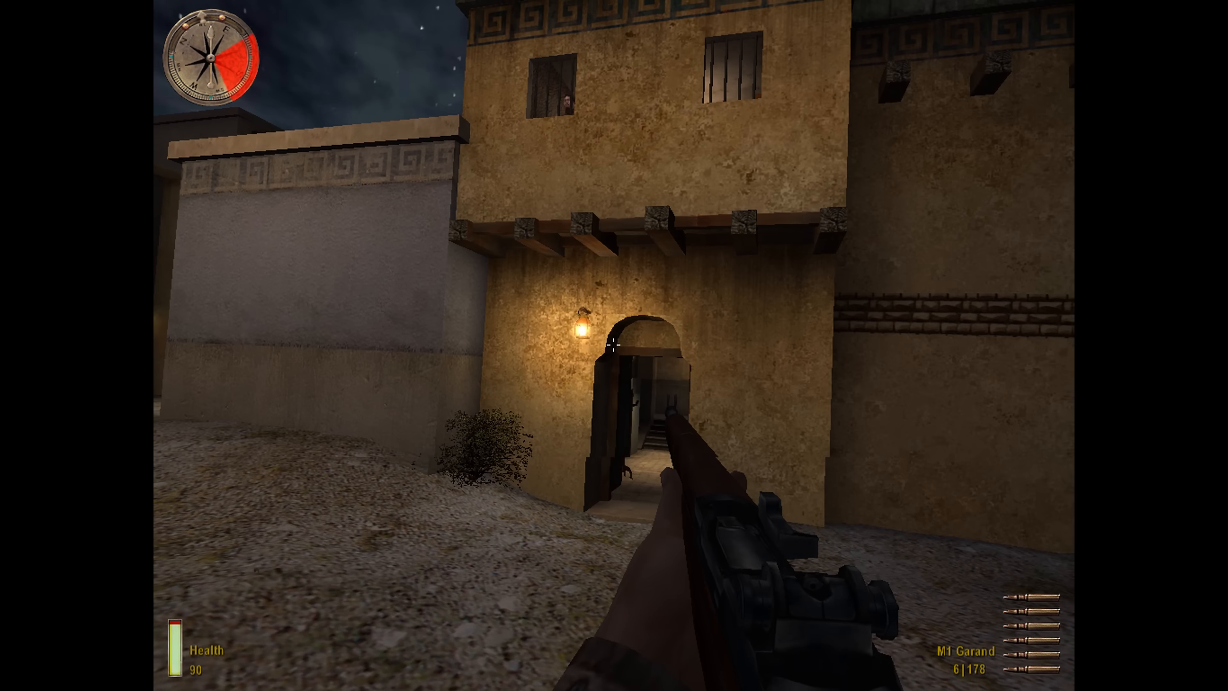
- Fire the M1 Garand at an attacking enemy while advancing through the night-time town
{"action": "left_click", "coordinate": [614, 346]}
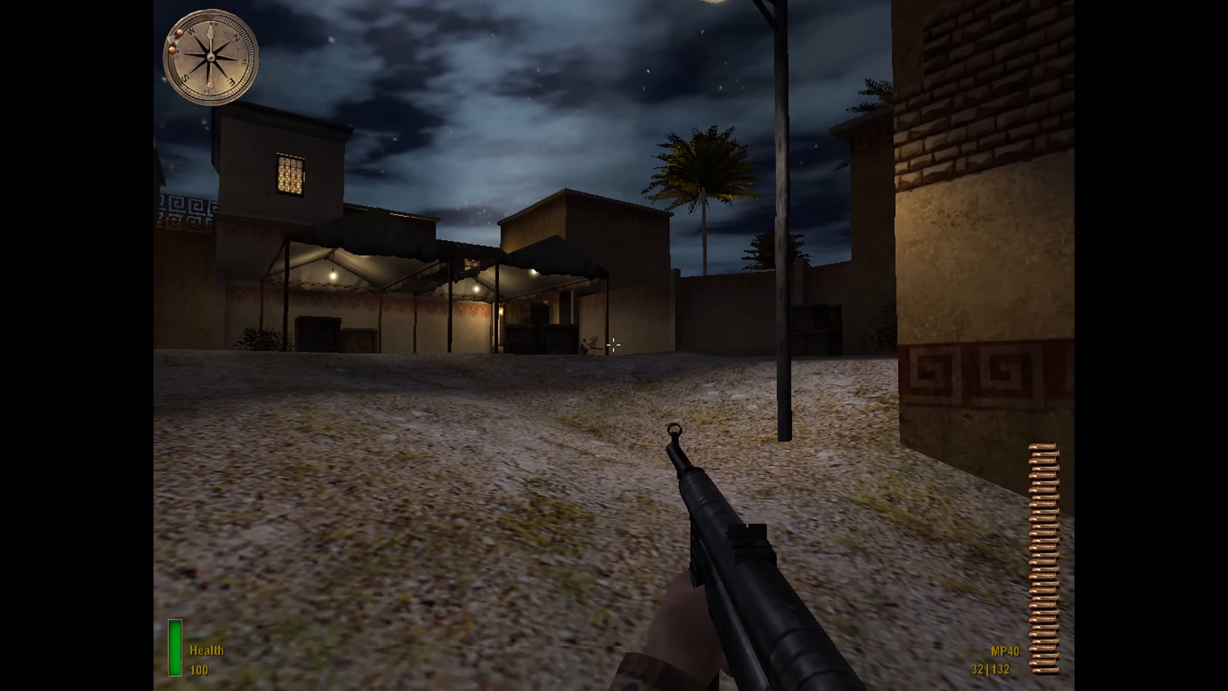
- Shoot the soldiers across the square and in the alley before following the ally indoors
{"action": "left_click", "coordinate": [614, 346]}
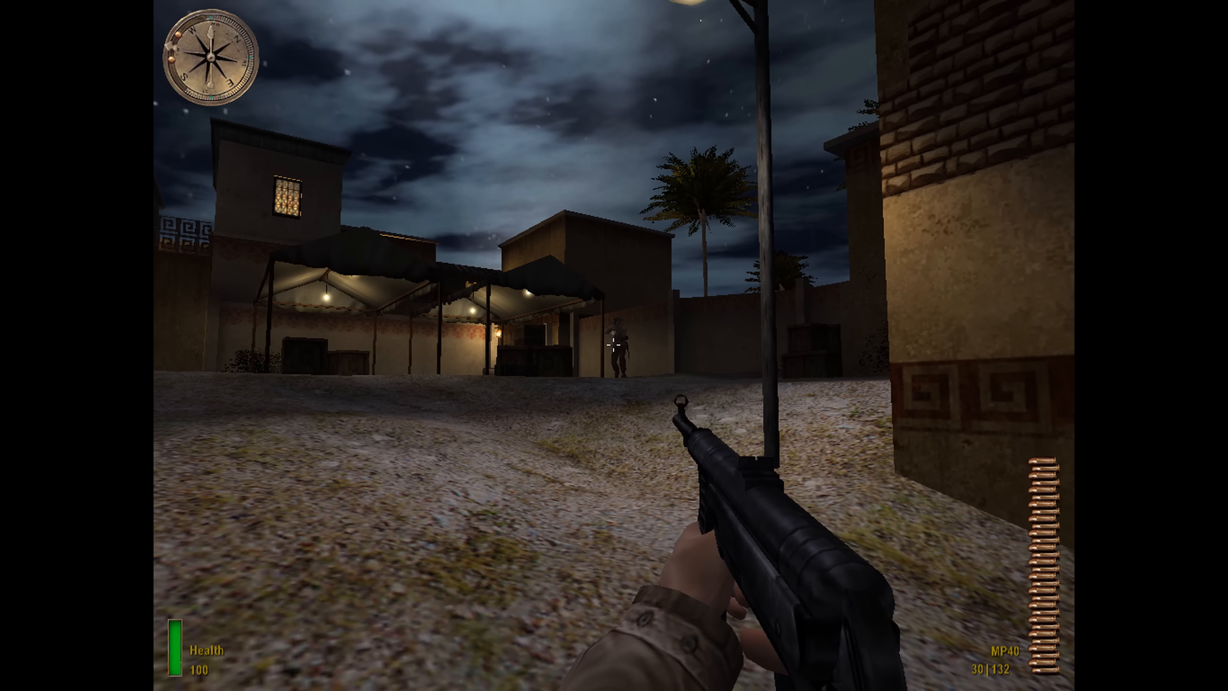
{"action": "left_click", "coordinate": [614, 346]}
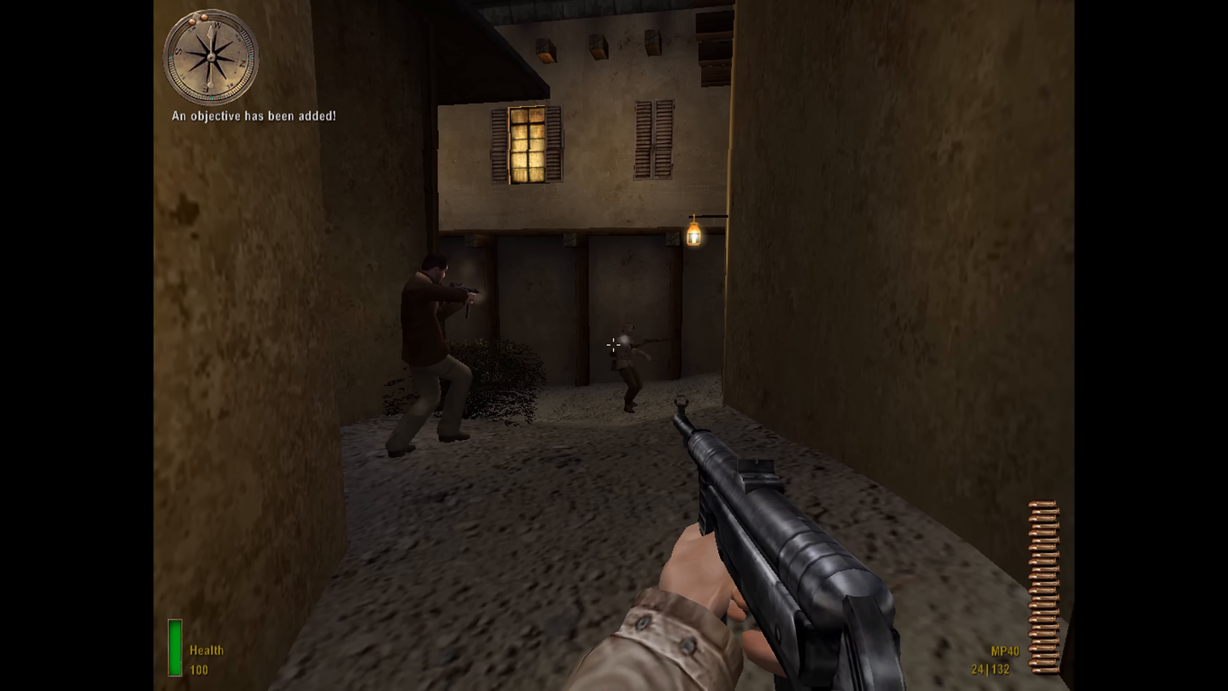
{"action": "left_click", "coordinate": [614, 345]}
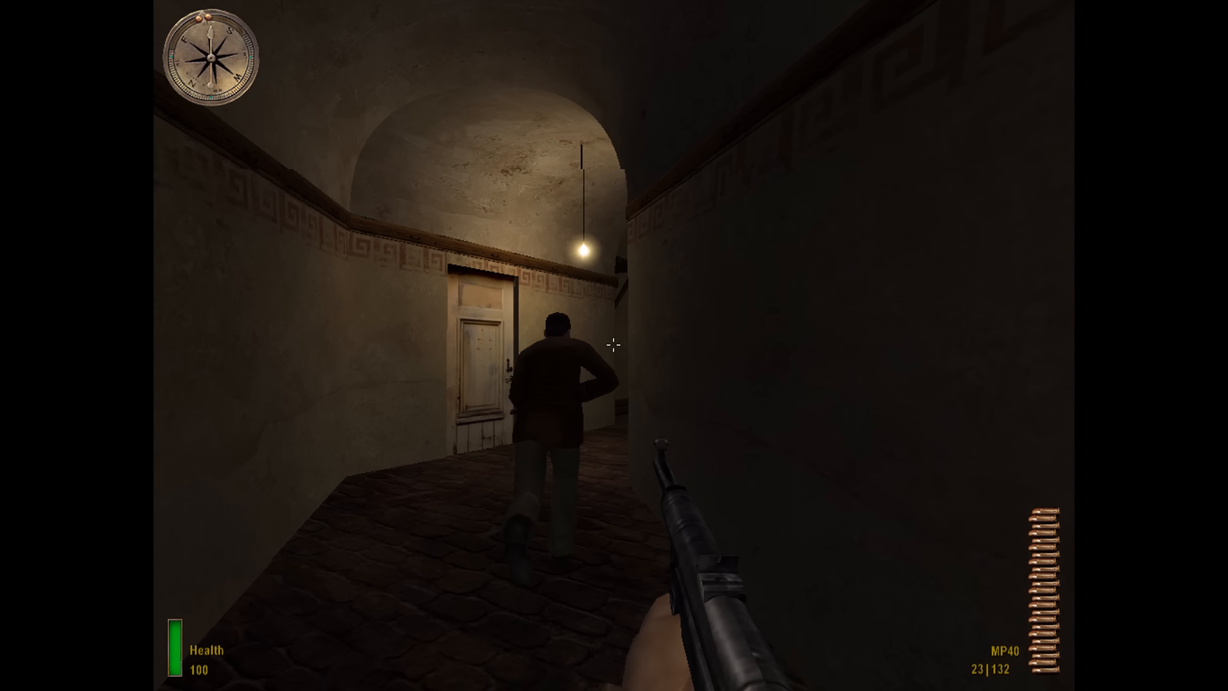
{"action": "left_click", "coordinate": [614, 345]}
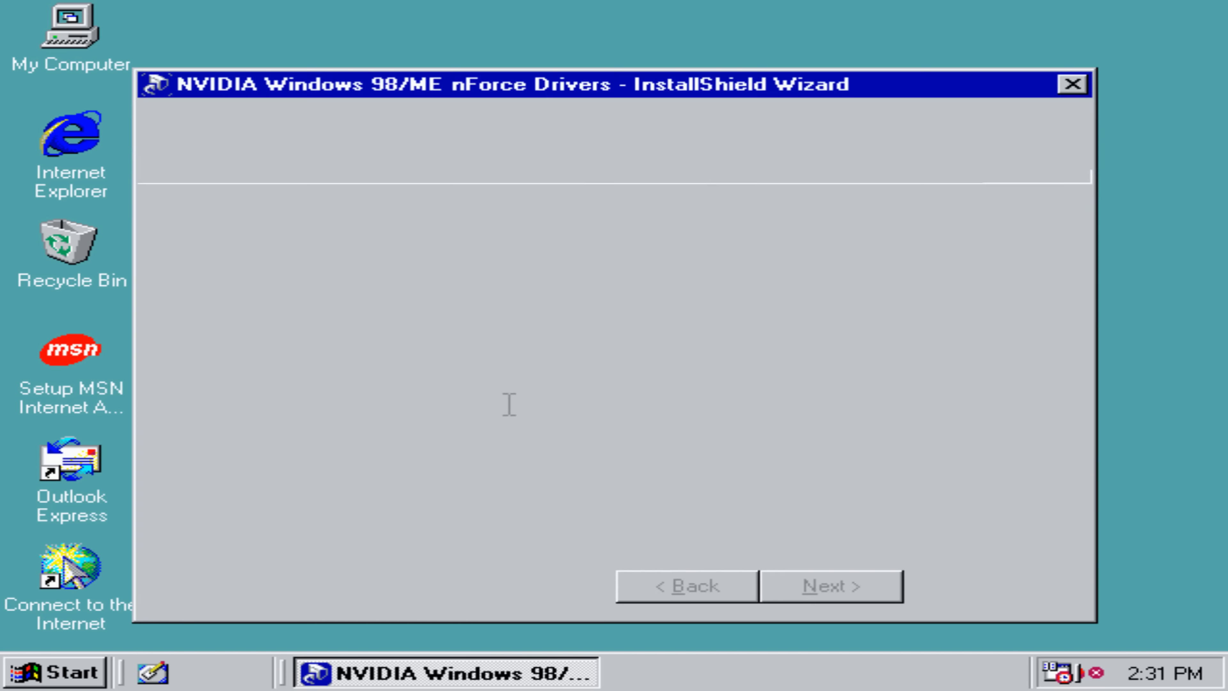
- Accept the nForce licence, pass the Welcome page and install all five driver components
{"action": "left_click", "coordinate": [830, 586]}
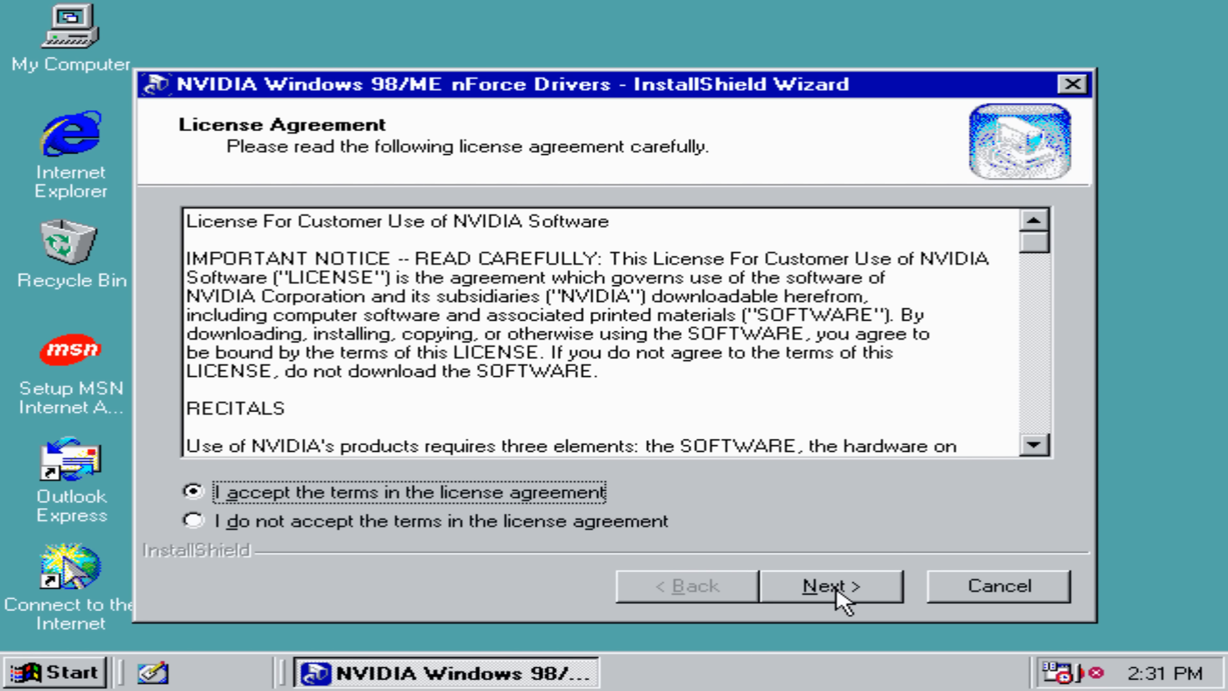
{"action": "left_click", "coordinate": [830, 586]}
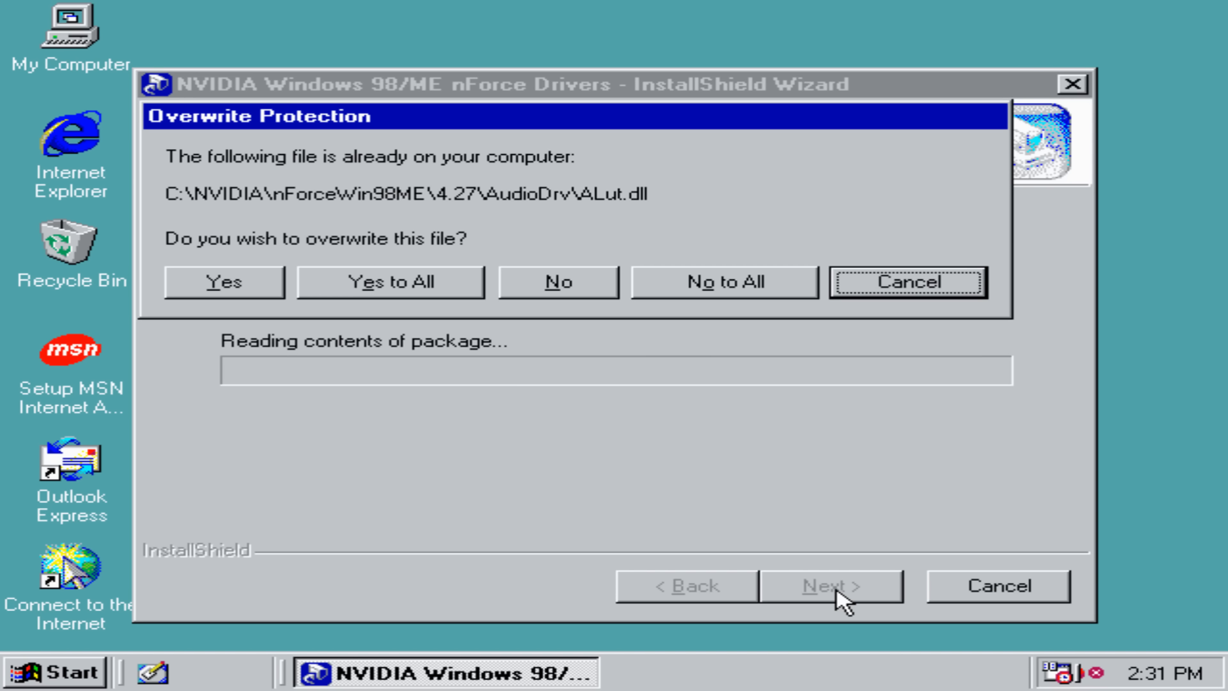
{"action": "mouse_move", "coordinate": [445, 320]}
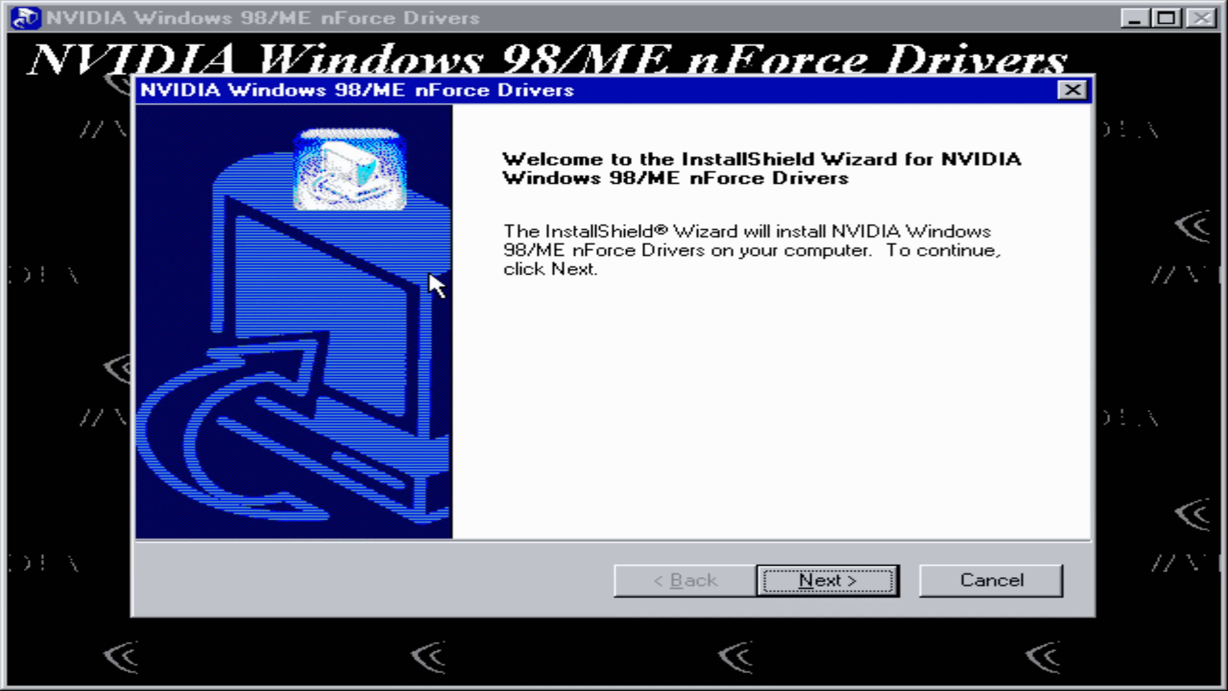
{"action": "left_click", "coordinate": [826, 580]}
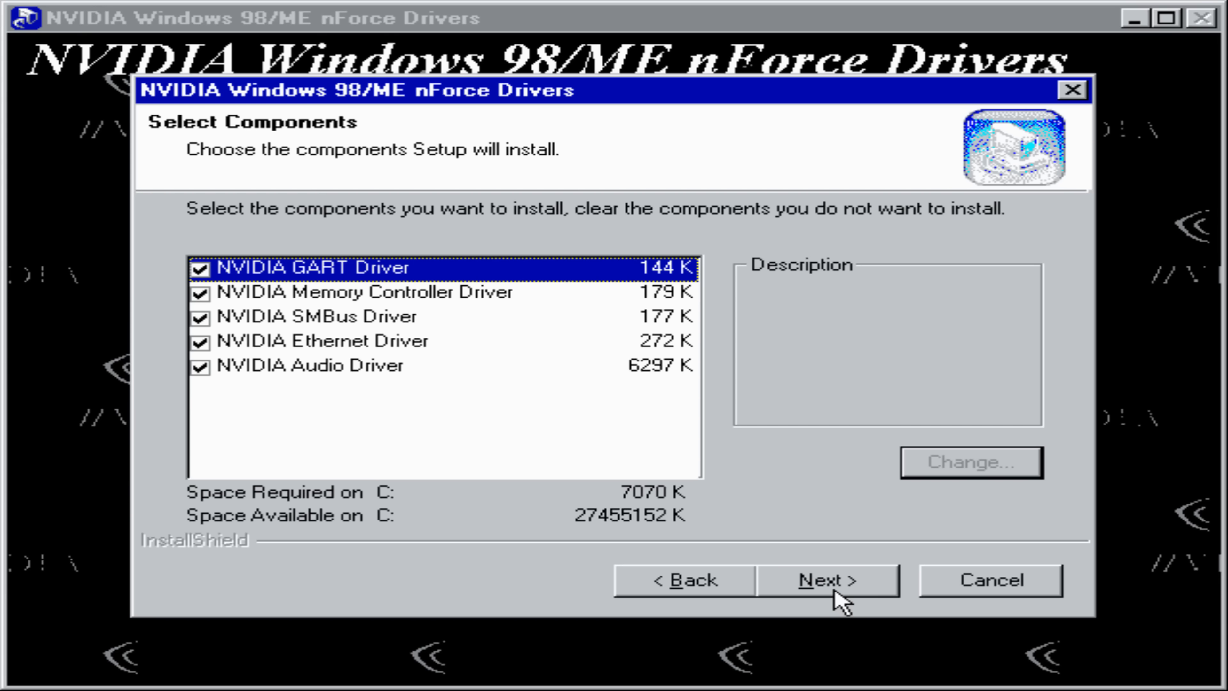
{"action": "left_click", "coordinate": [828, 580]}
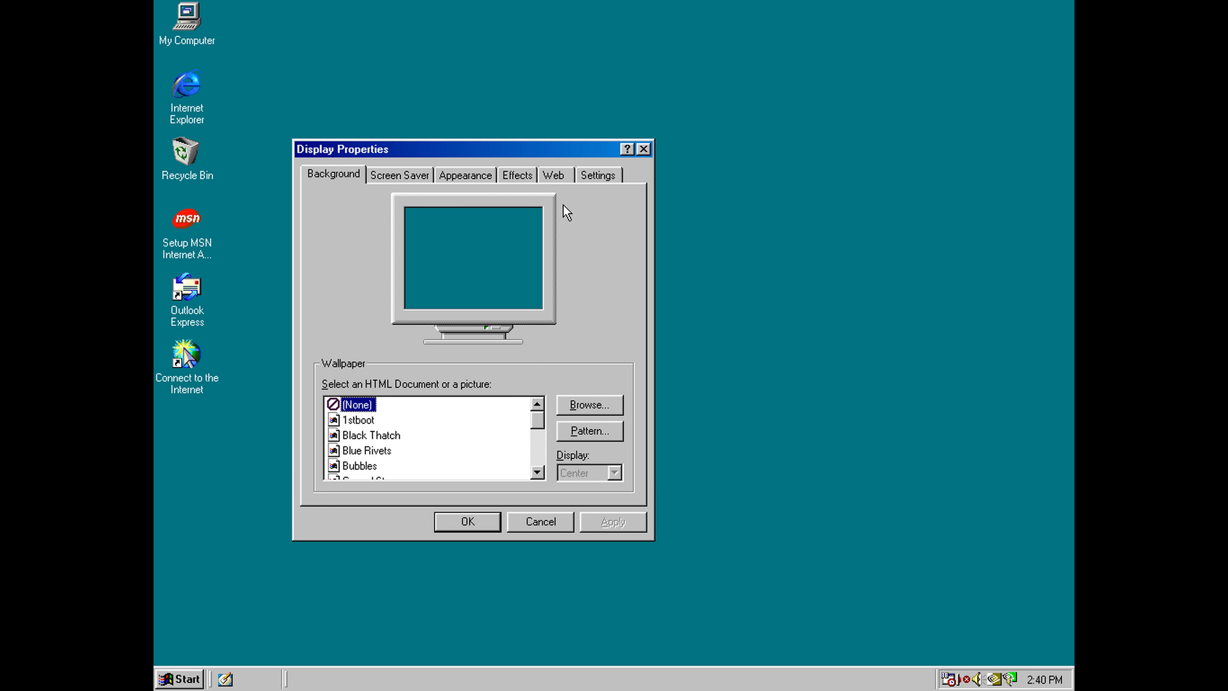
- Reach the GeForce4 Ti 4200 driver settings via Display Properties' Settings and Advanced adapter properties
{"action": "left_click", "coordinate": [597, 174]}
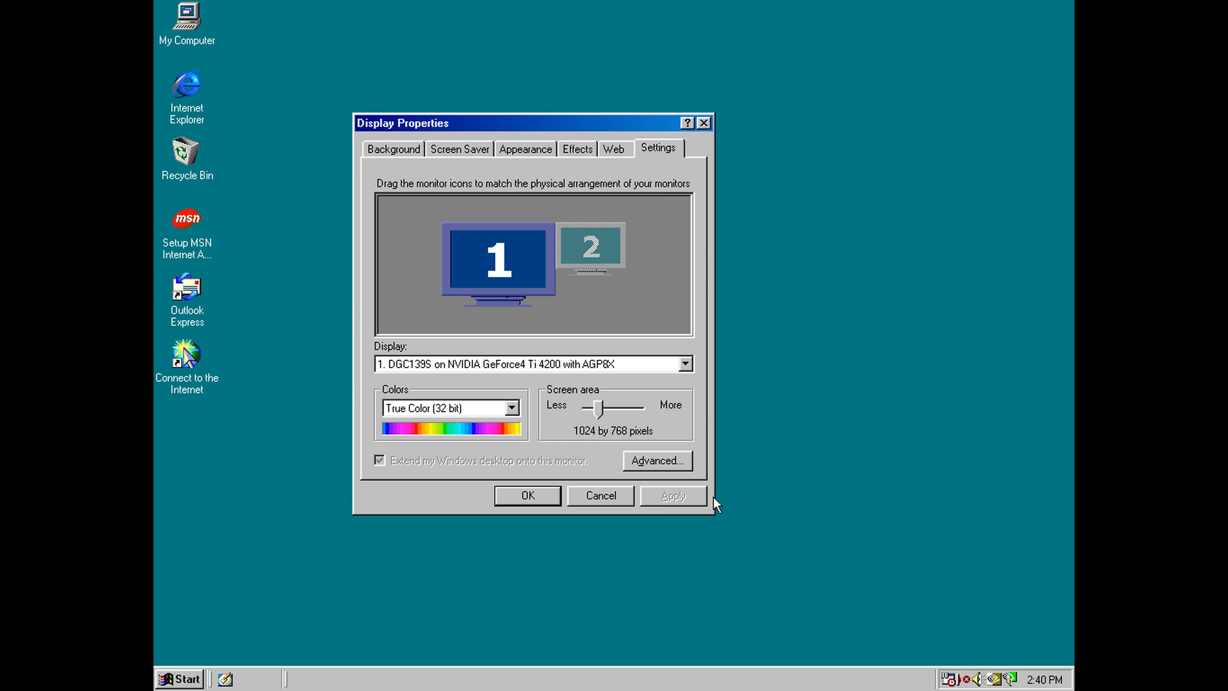
{"action": "left_click", "coordinate": [656, 460]}
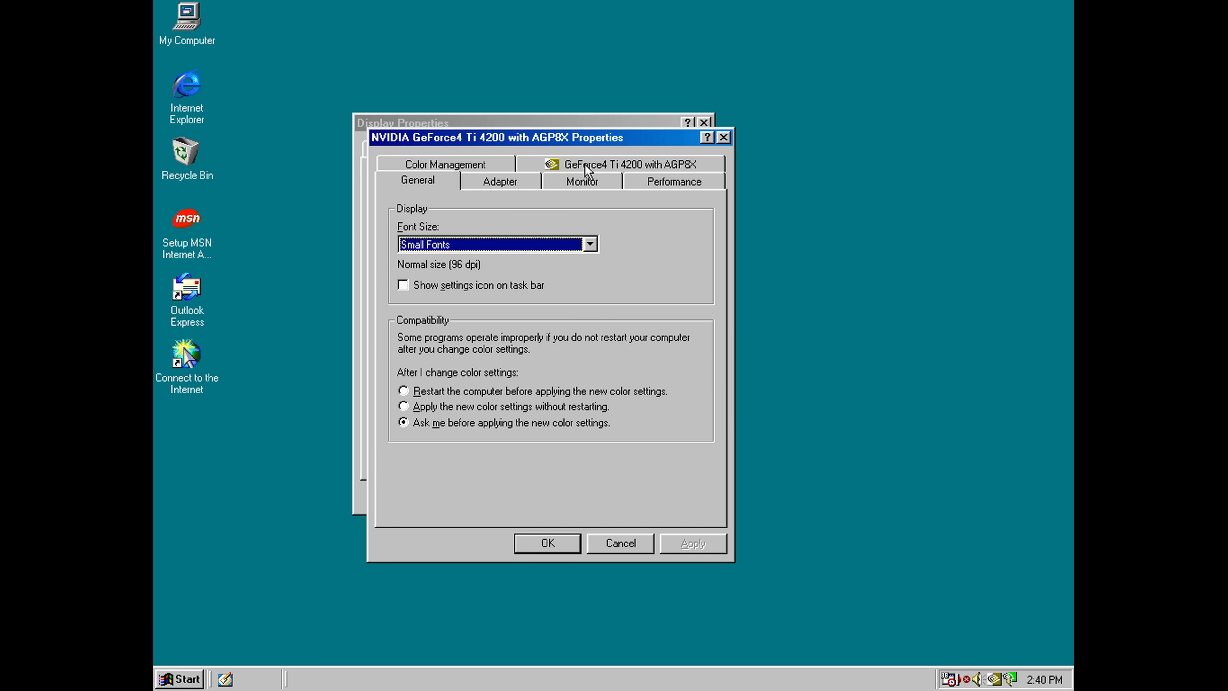
{"action": "left_click", "coordinate": [627, 163]}
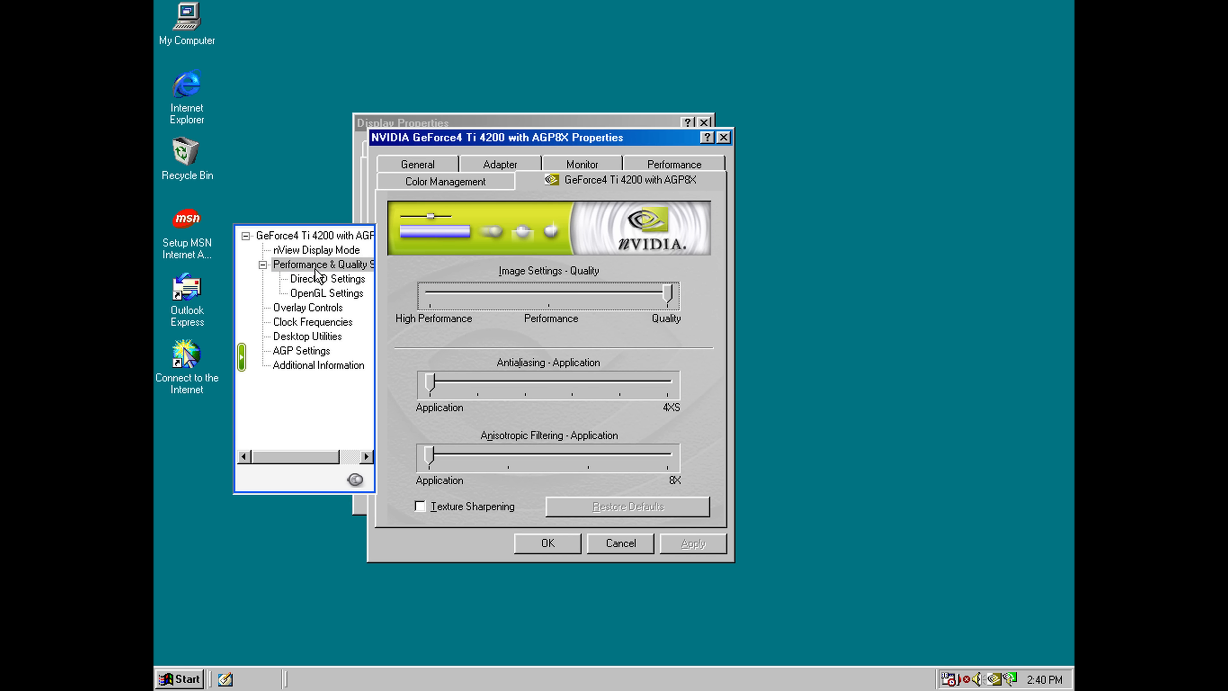
{"action": "mouse_move", "coordinate": [461, 391]}
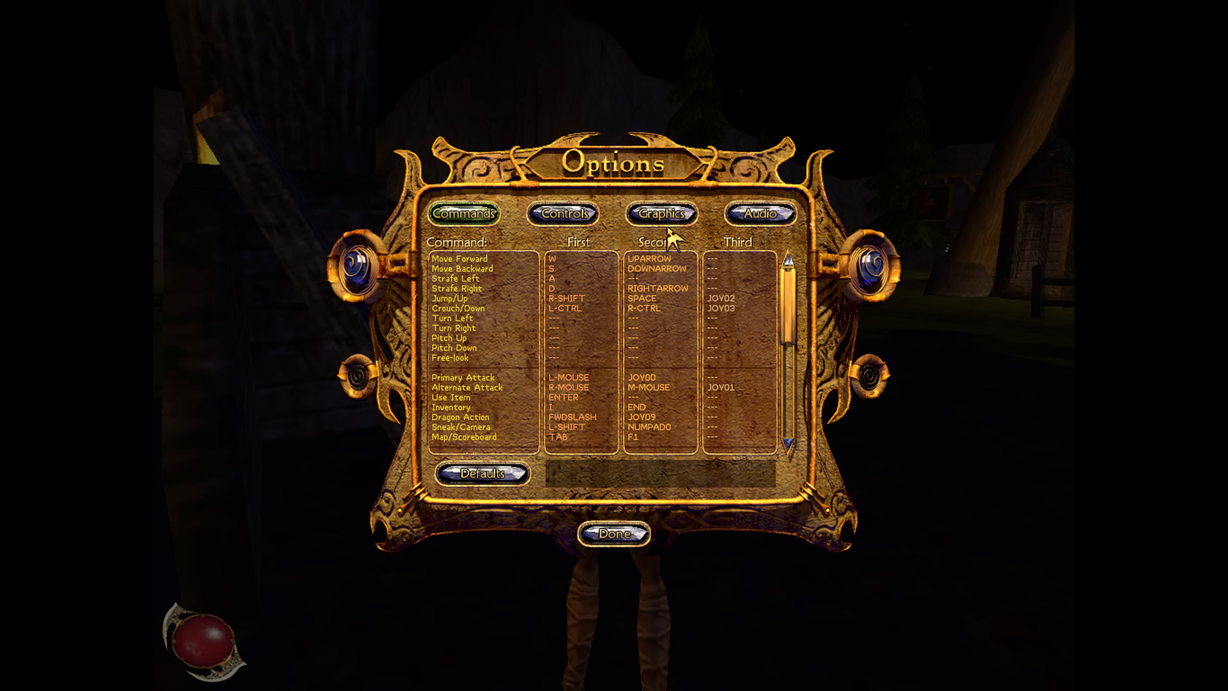
- Switch Options to the controls page and tick Reverse Mouse Y-Axis
{"action": "left_click", "coordinate": [565, 213]}
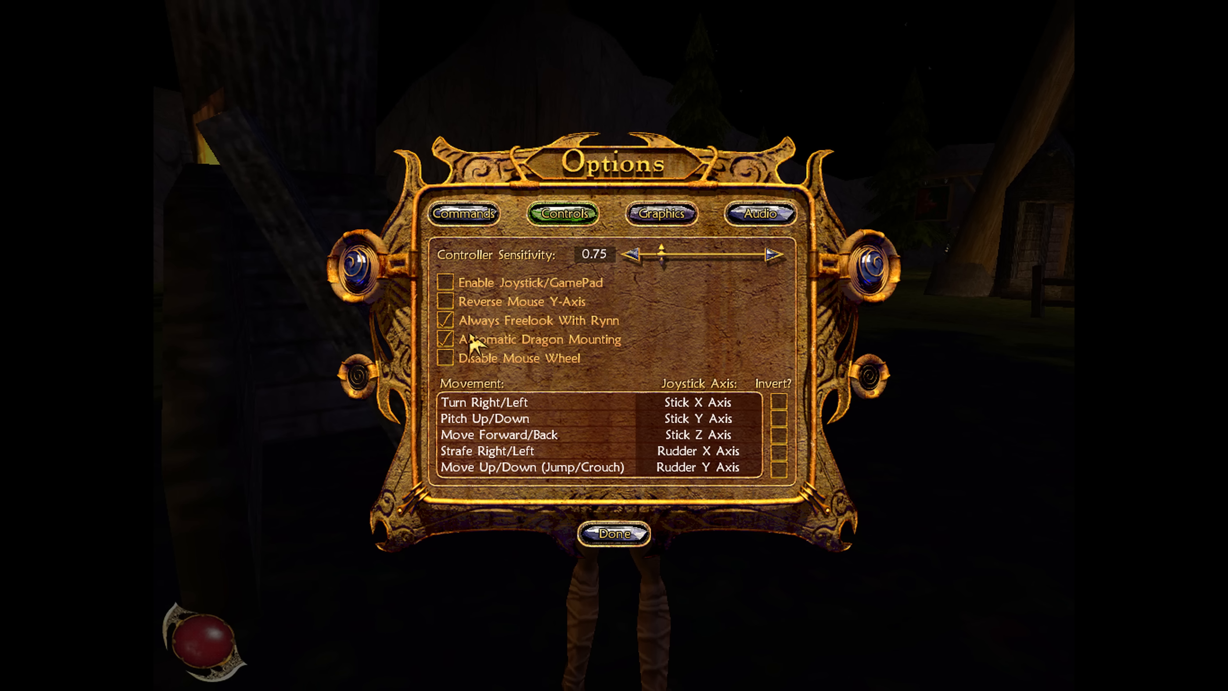
{"action": "left_click", "coordinate": [446, 301]}
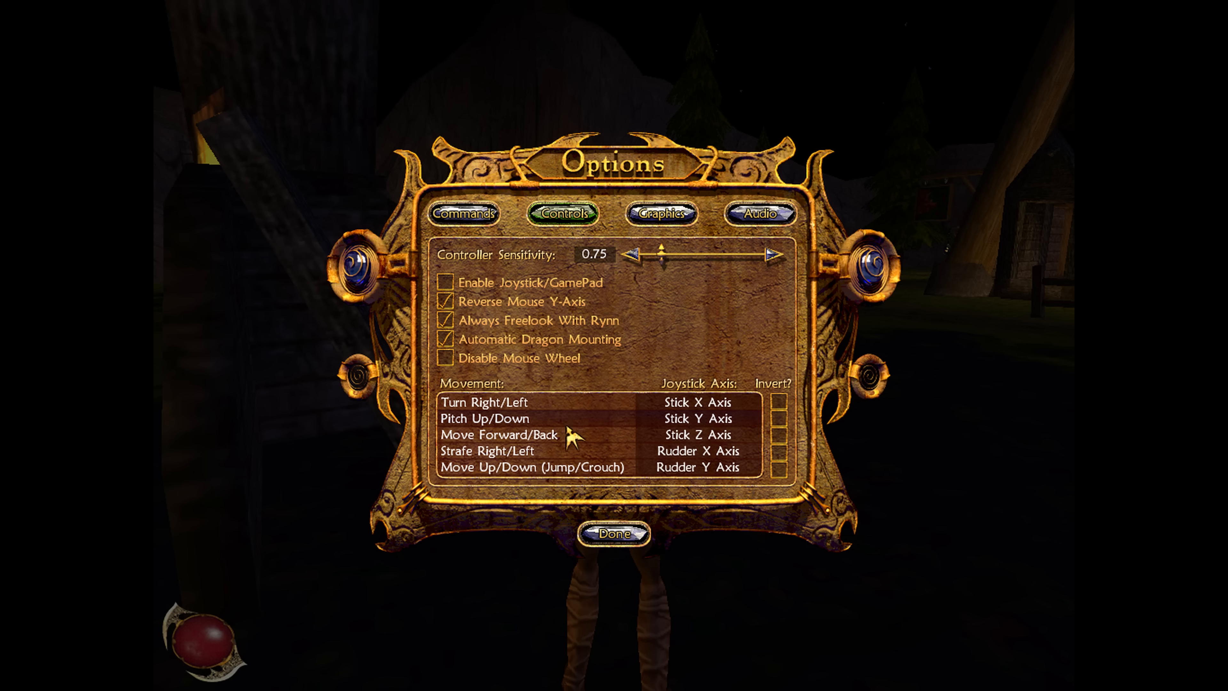